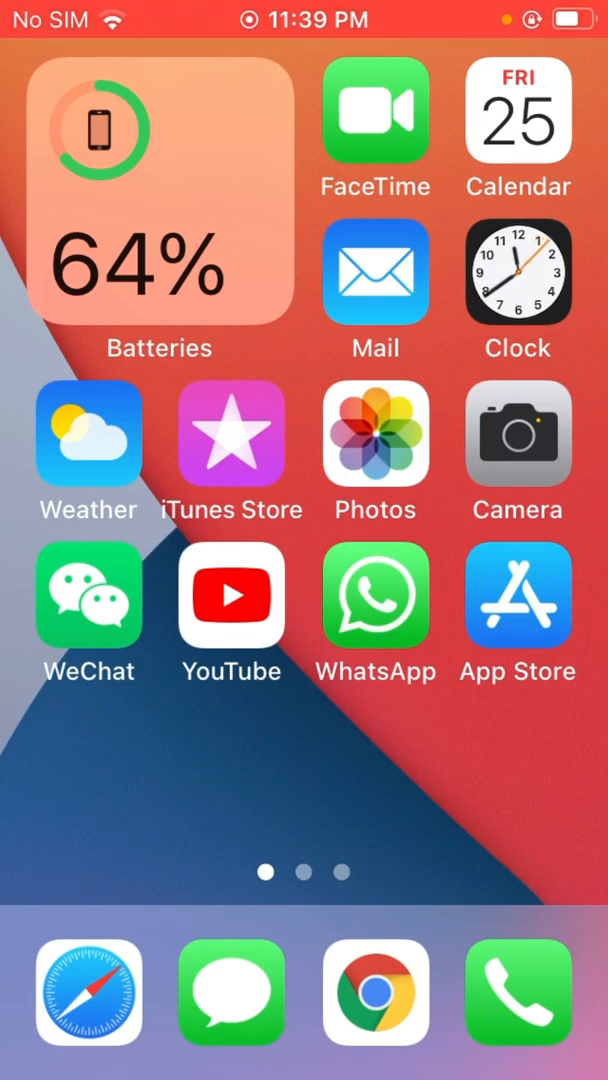
Check the Calendar app and view the spam events appearing on 26 December
scroll(right, 3)
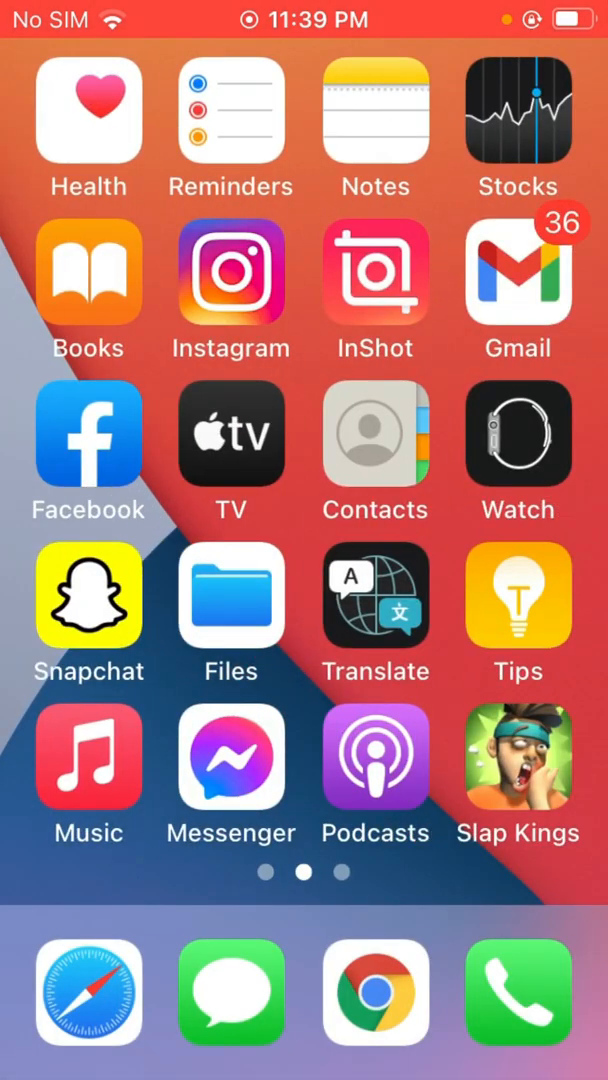
scroll(right, 3)
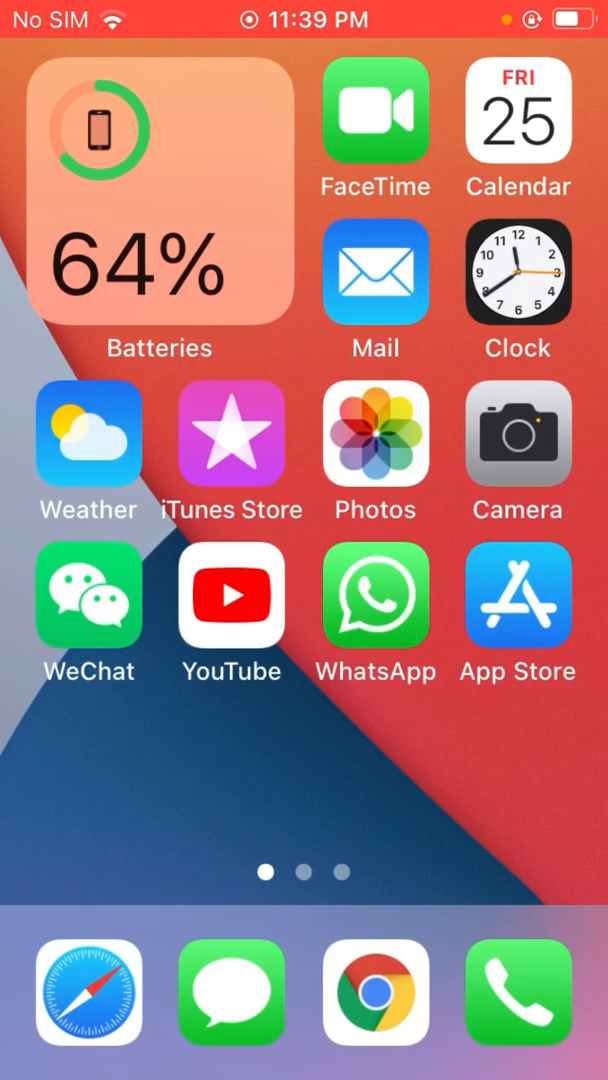
click(518, 118)
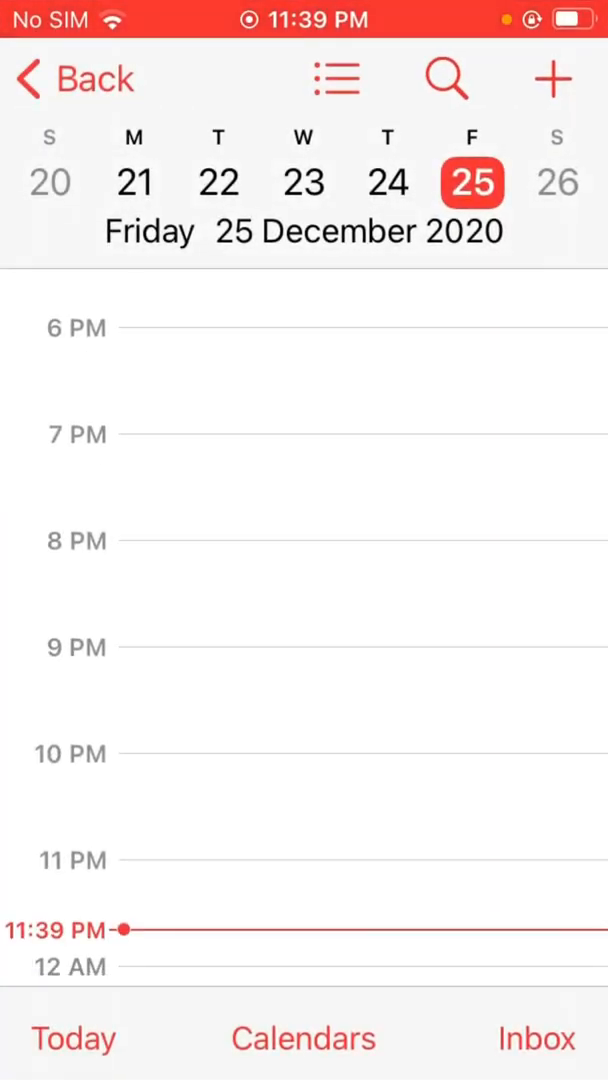
click(556, 184)
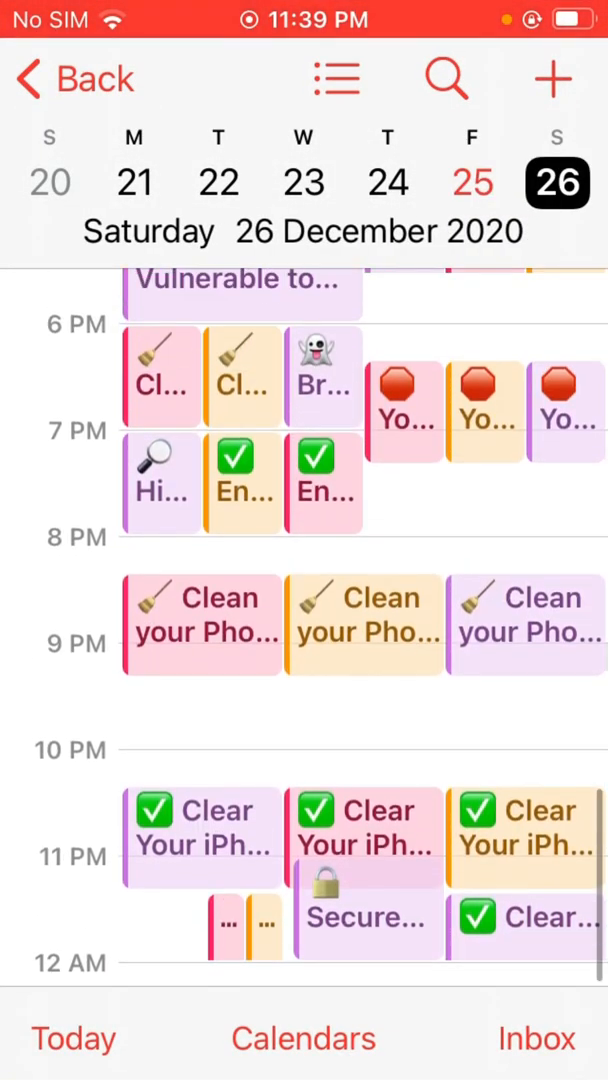
scroll(down, 3)
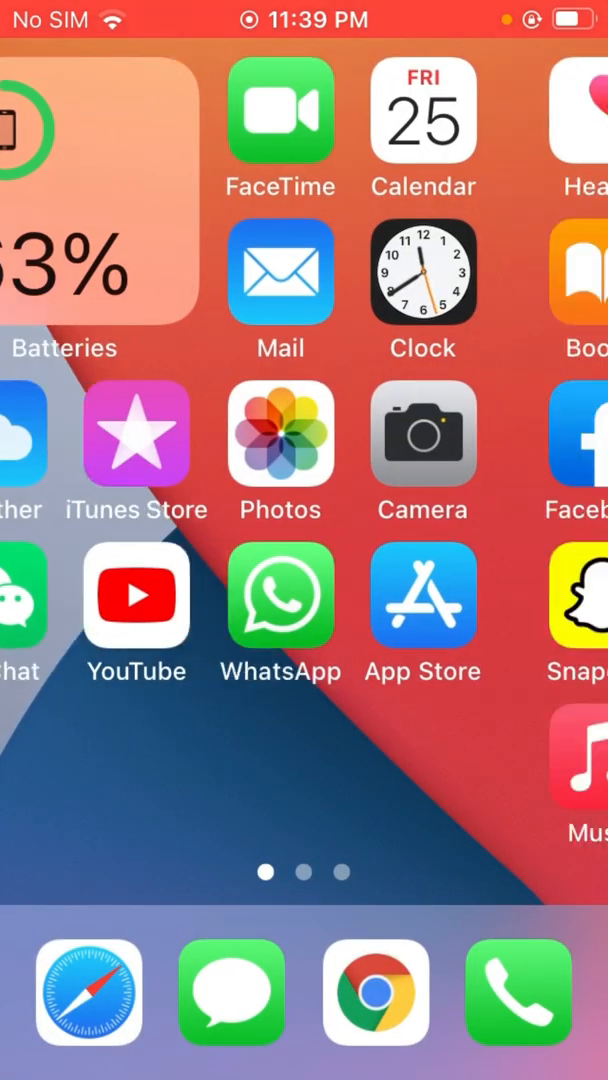
Return to the Home Screen, launch Settings and scroll down to the Calendar row
scroll(left, 3)
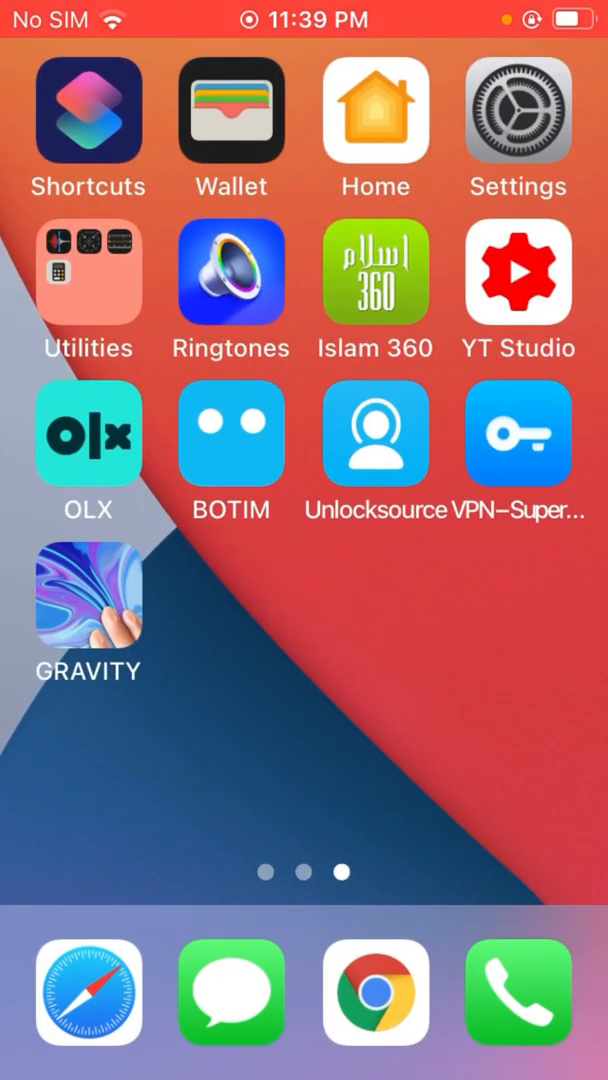
click(520, 120)
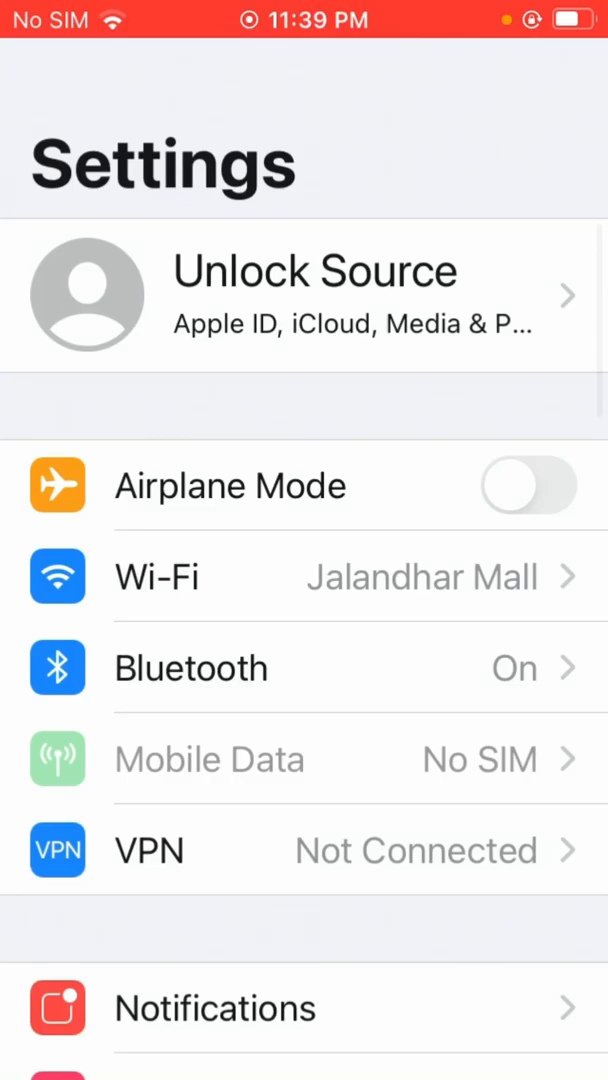
scroll(down, 3)
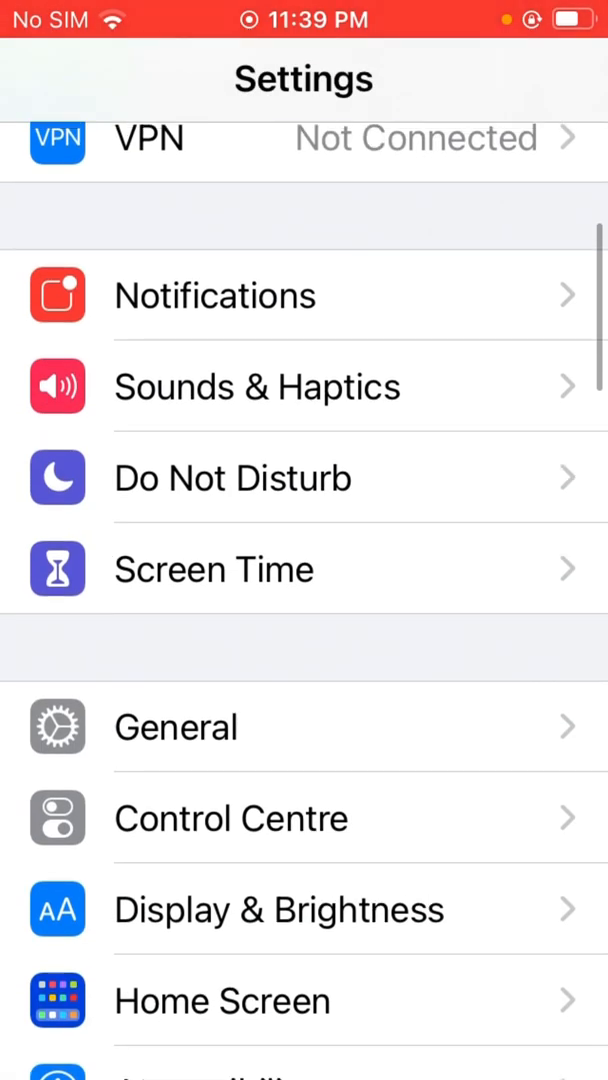
scroll(down, 3)
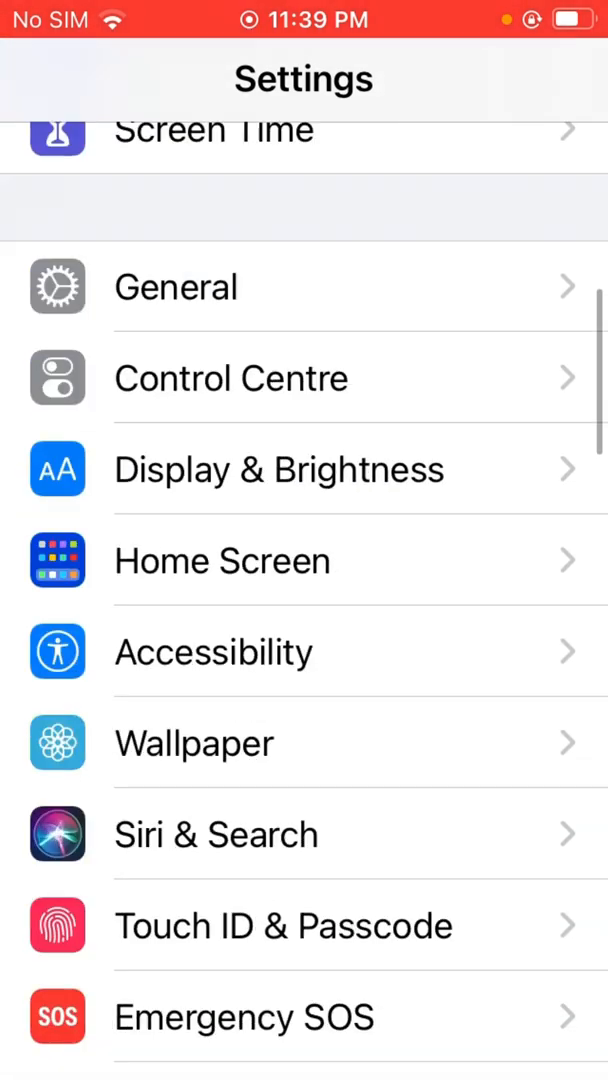
scroll(down, 3)
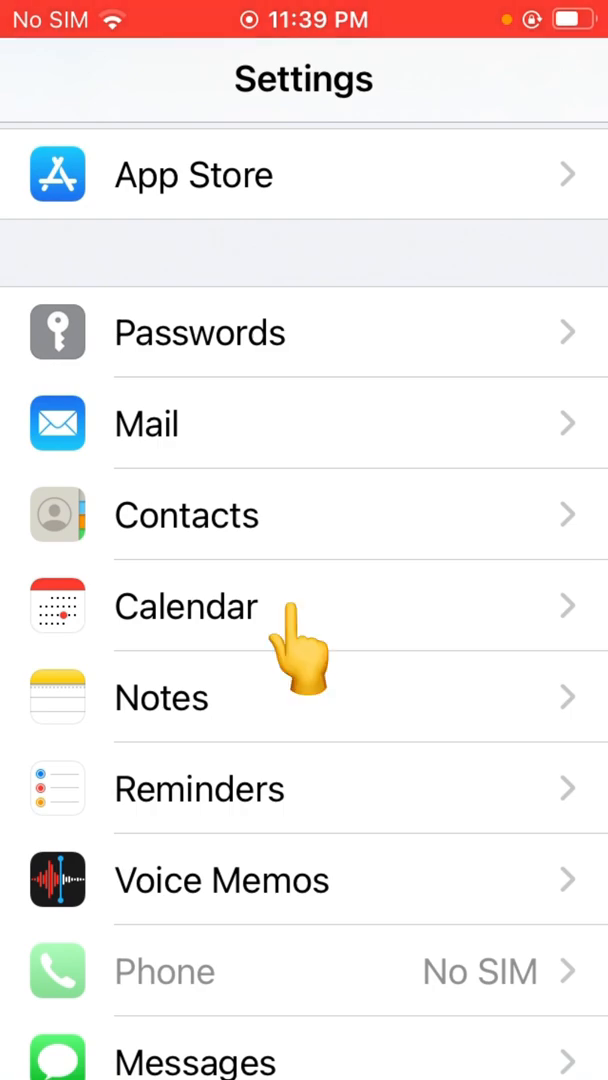
Navigate Calendar > Accounts > Subscribed Calendars, revealing five 'Click OK To Continue' subscriptions
click(184, 606)
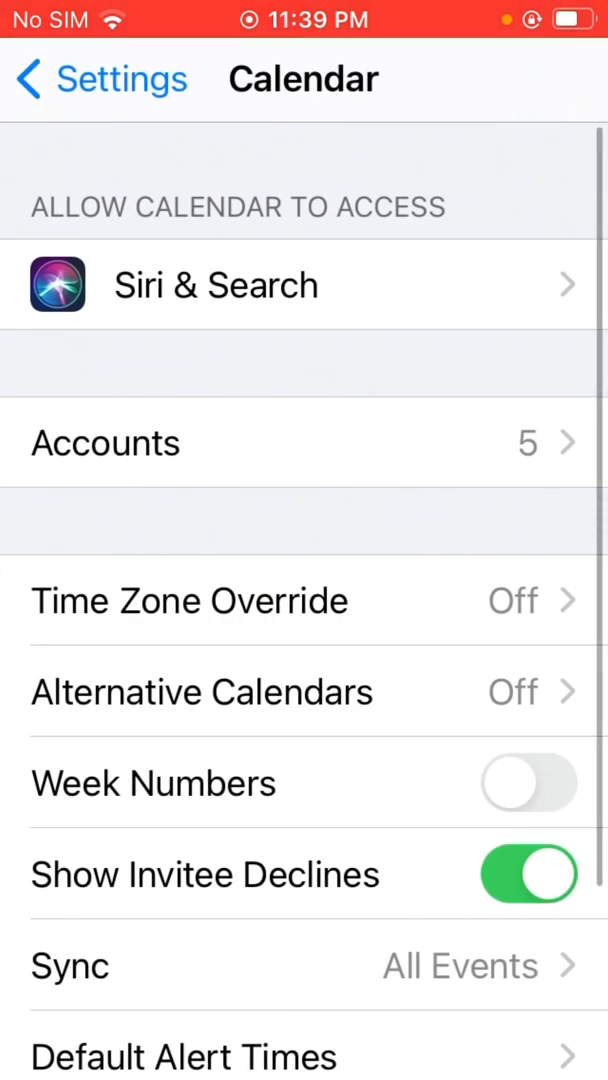
click(104, 444)
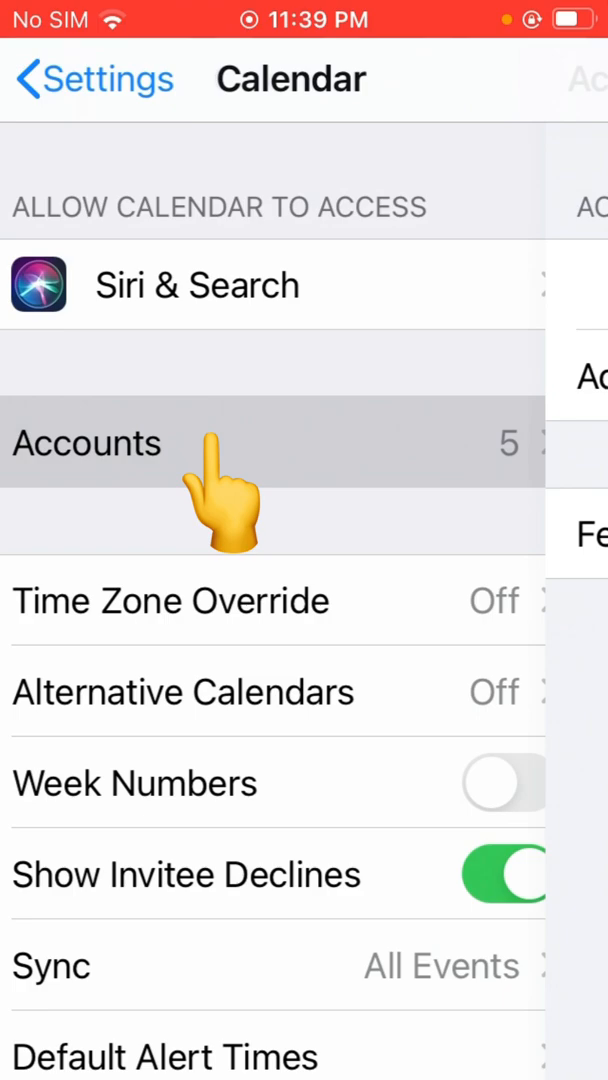
click(86, 442)
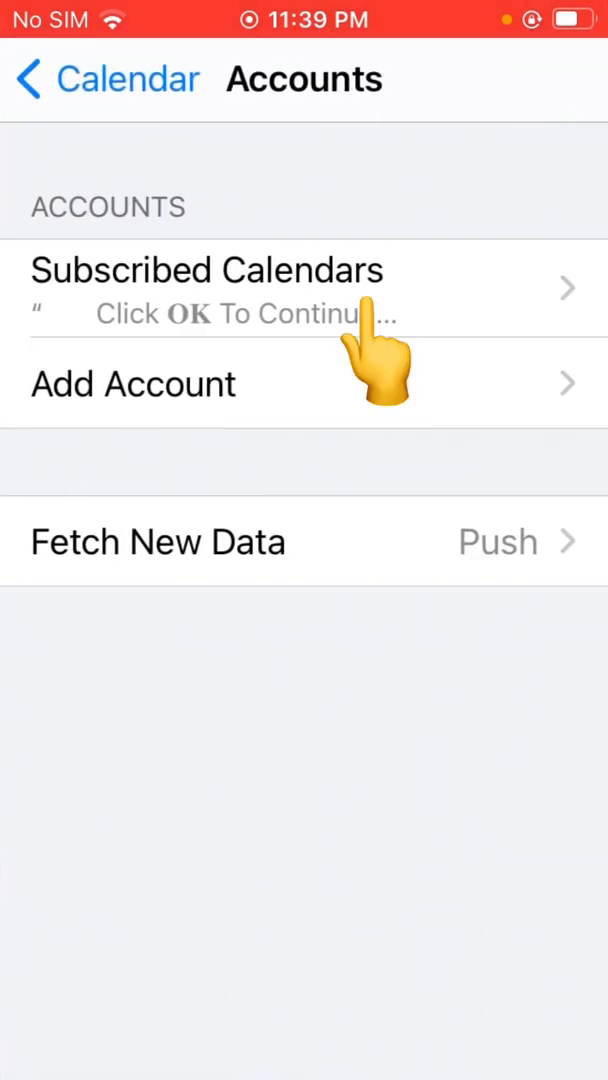
click(200, 270)
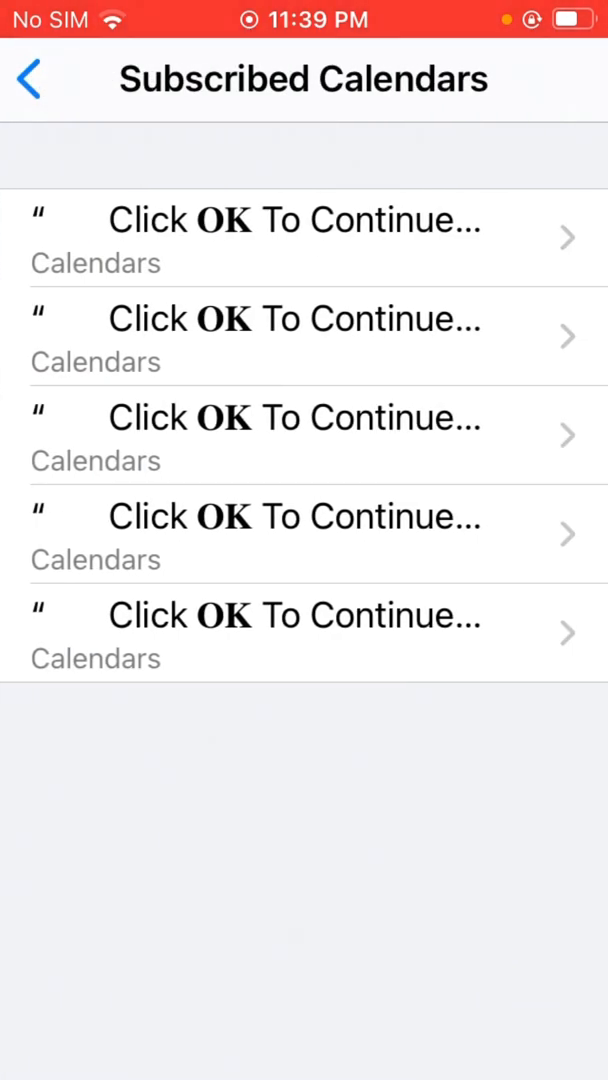
Delete the first spam 'Click OK To Continue' calendar subscription via Delete Account
click(300, 236)
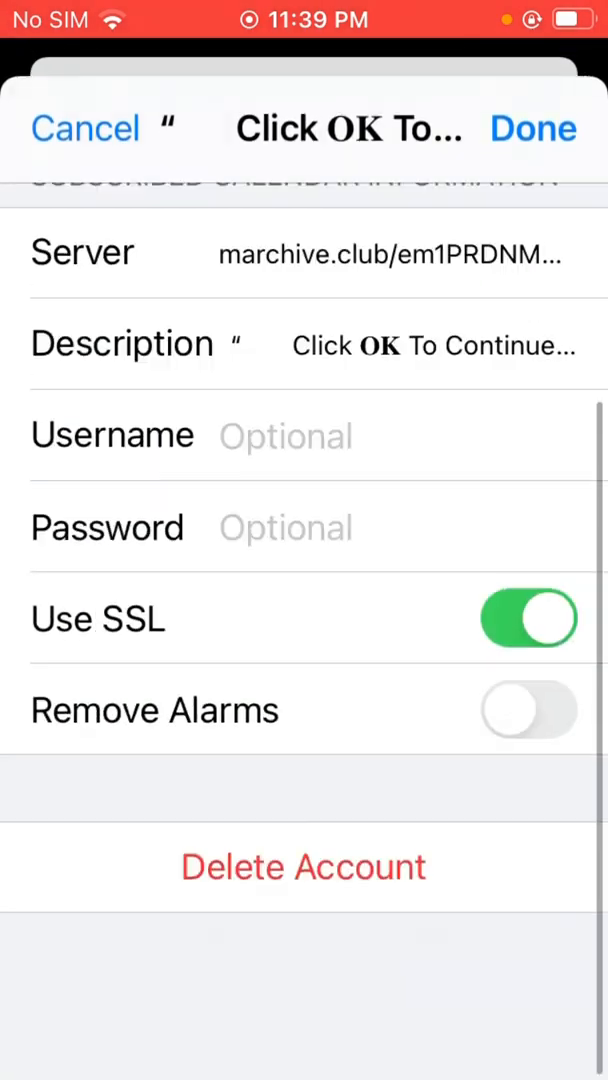
scroll(down, 3)
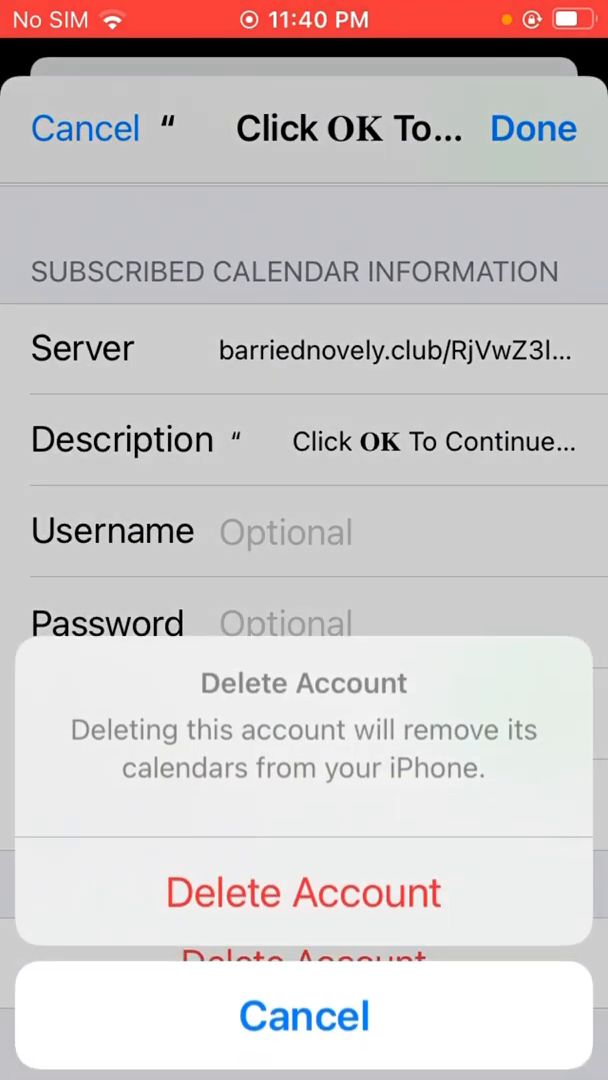
click(304, 892)
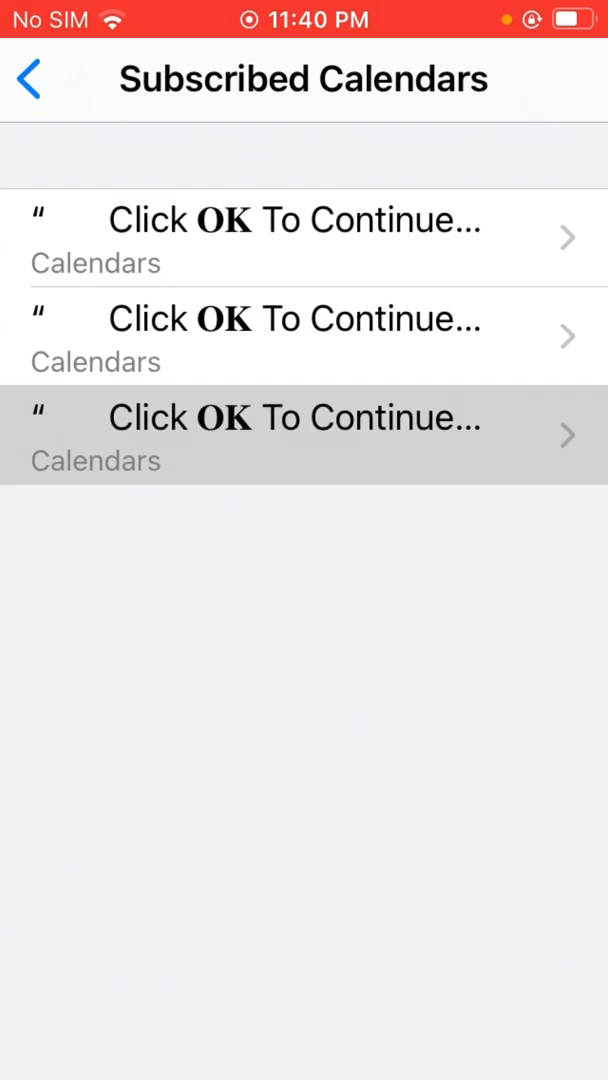
Delete the next spam subscriptions the same way, continuing through the remaining calendars
click(296, 434)
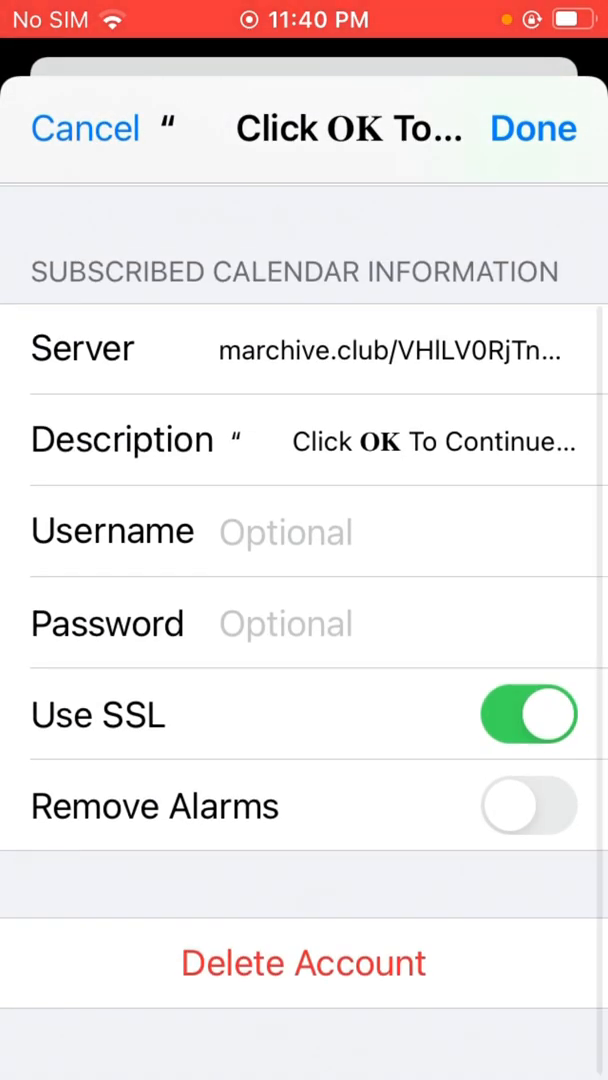
click(532, 128)
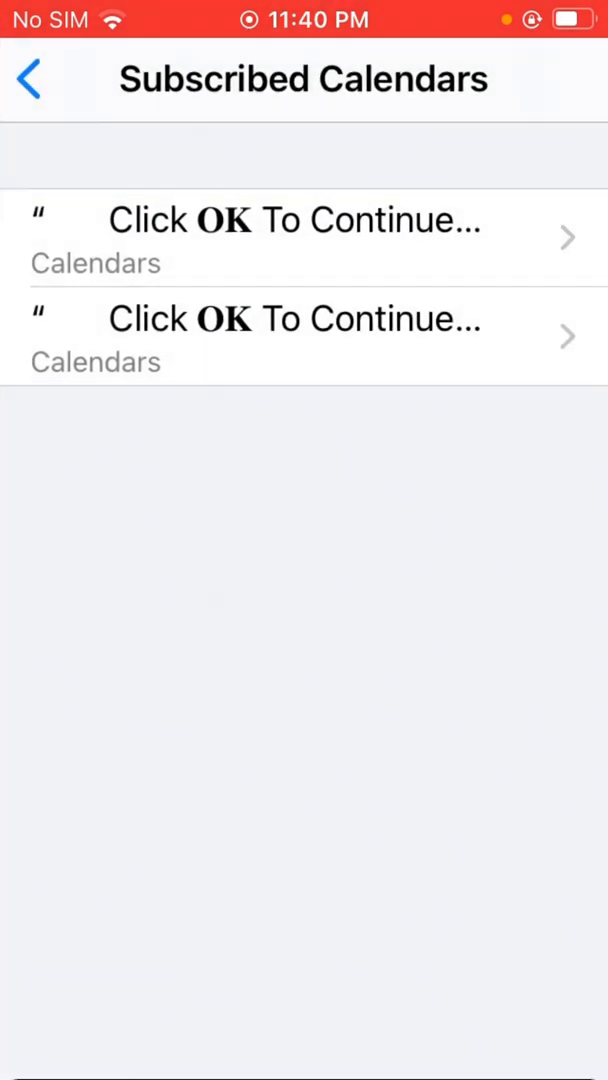
click(300, 236)
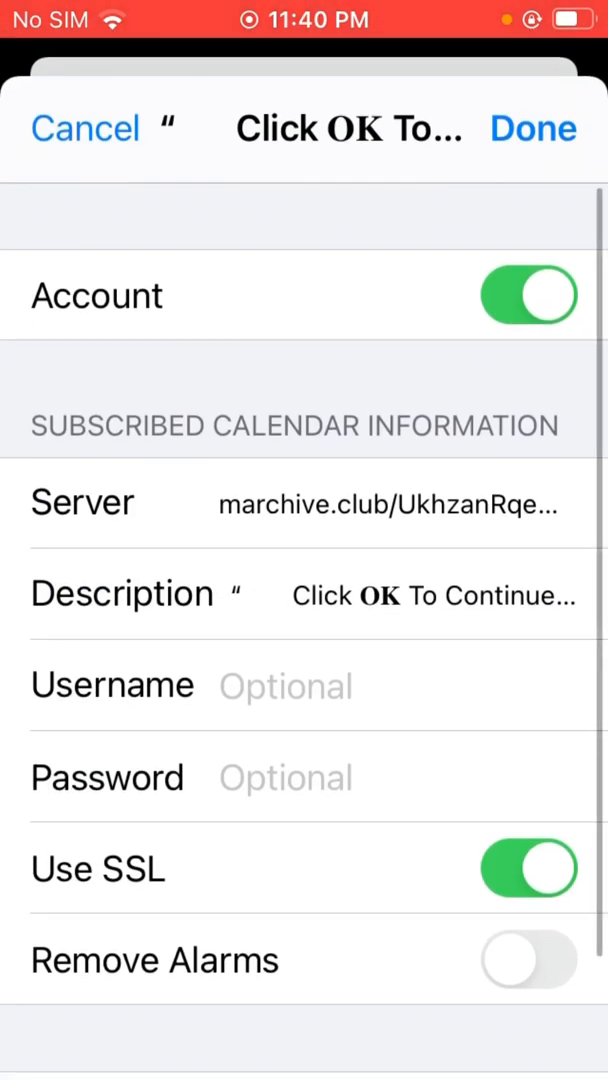
scroll(down, 3)
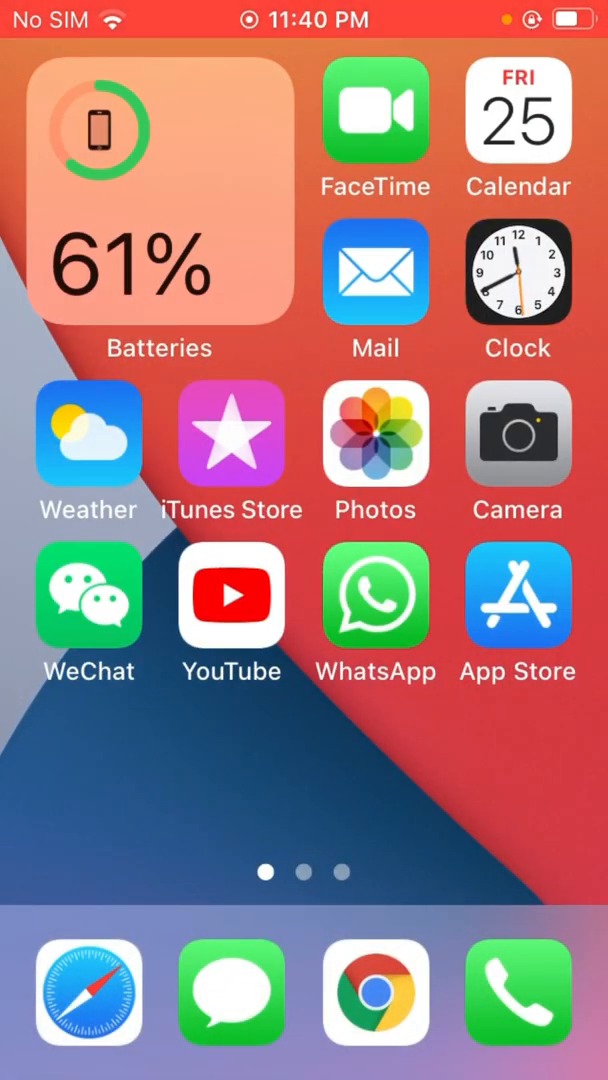
scroll(left, 3)
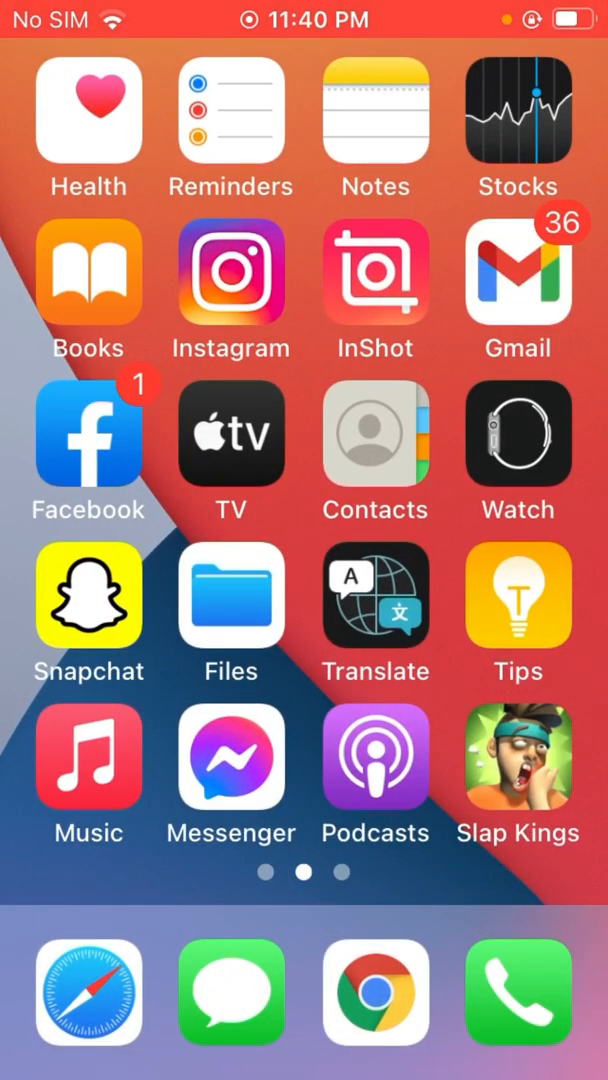